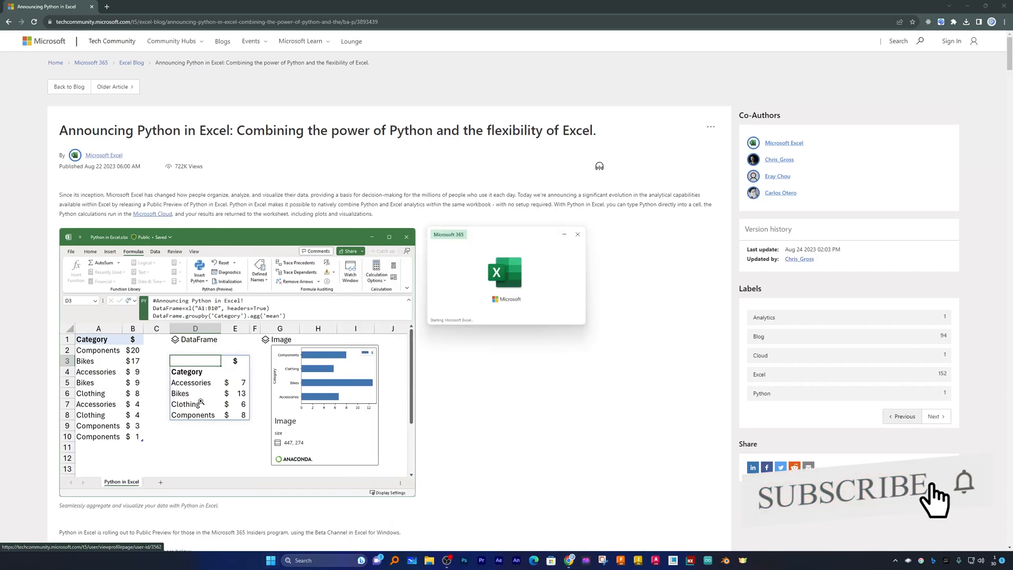
# Step: Launch Excel and open a blank workbook maximized to fill the screen
pyautogui.click(751, 560)
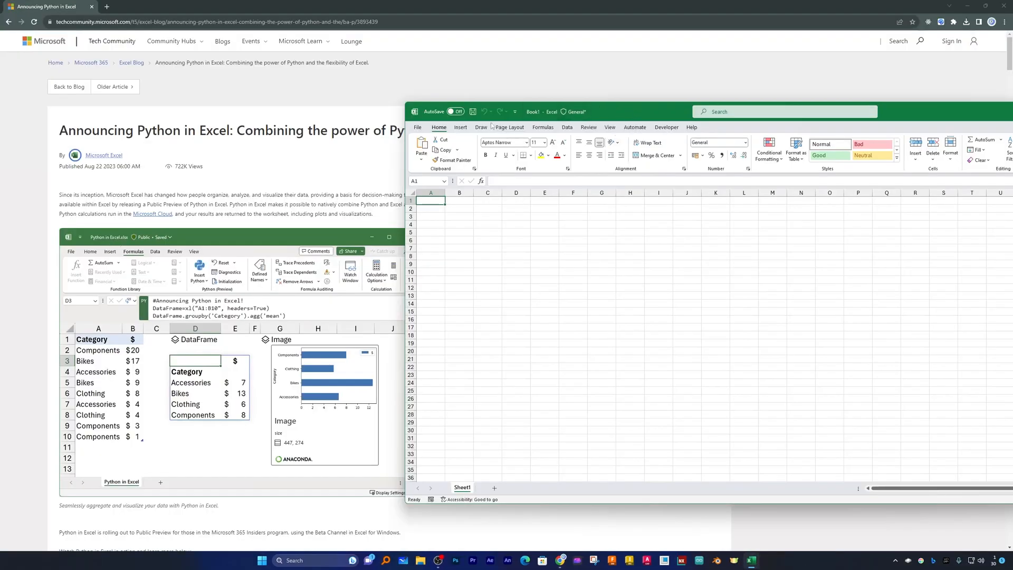
pyautogui.click(543, 127)
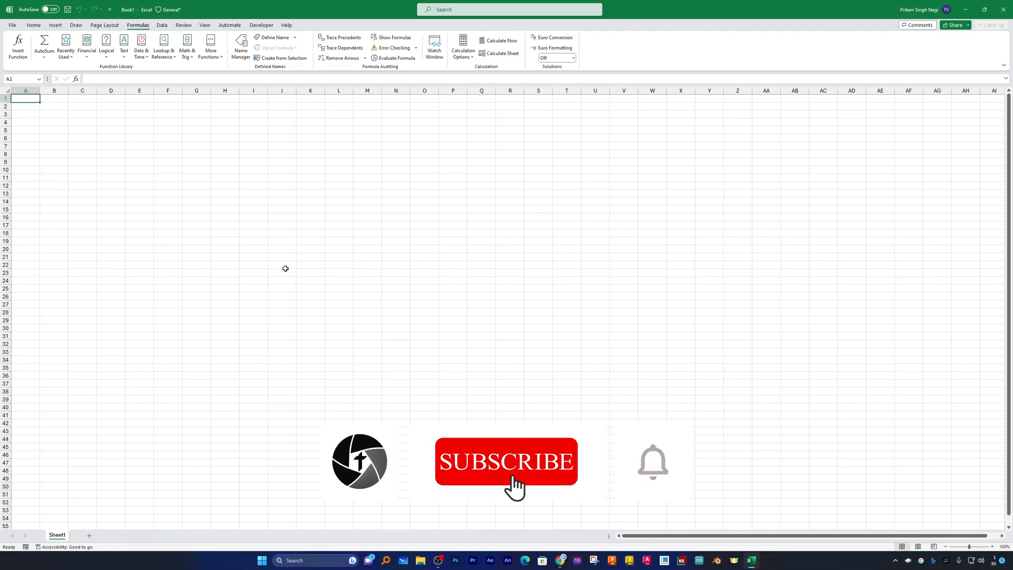
# Step: Launch Registry Editor via regedit from the Run box
pyautogui.click(506, 461)
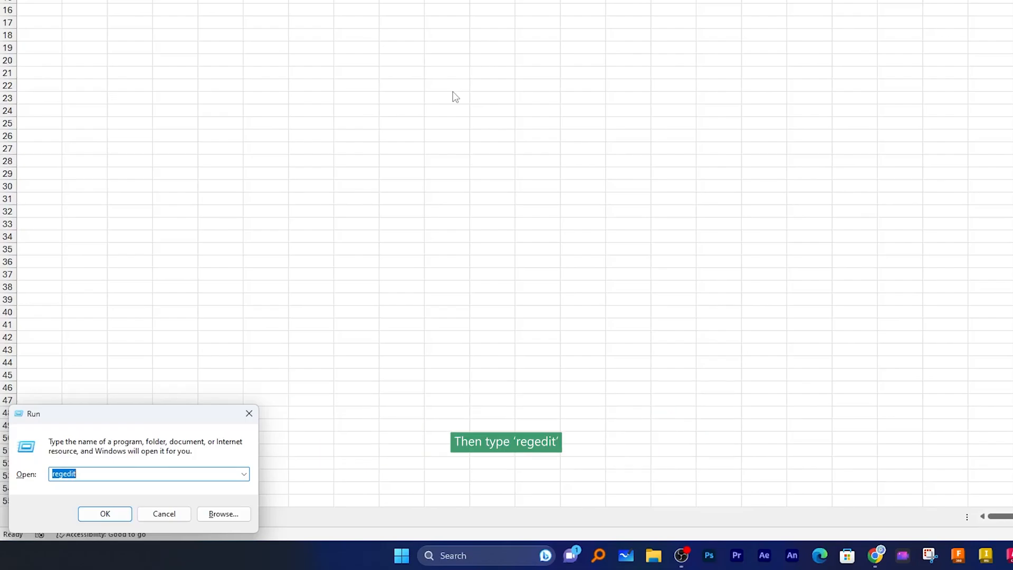
pyautogui.click(104, 513)
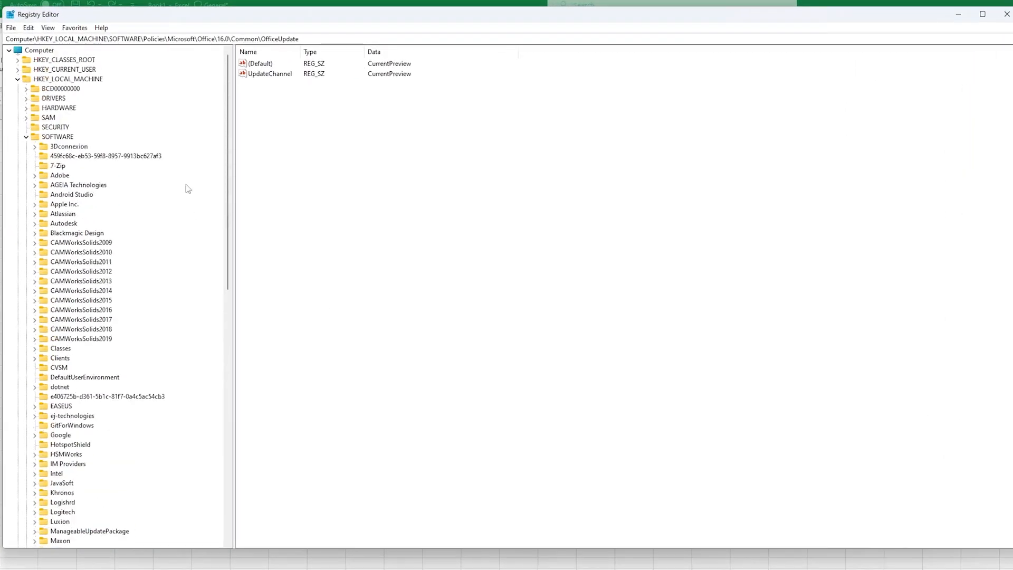
pyautogui.click(183, 38)
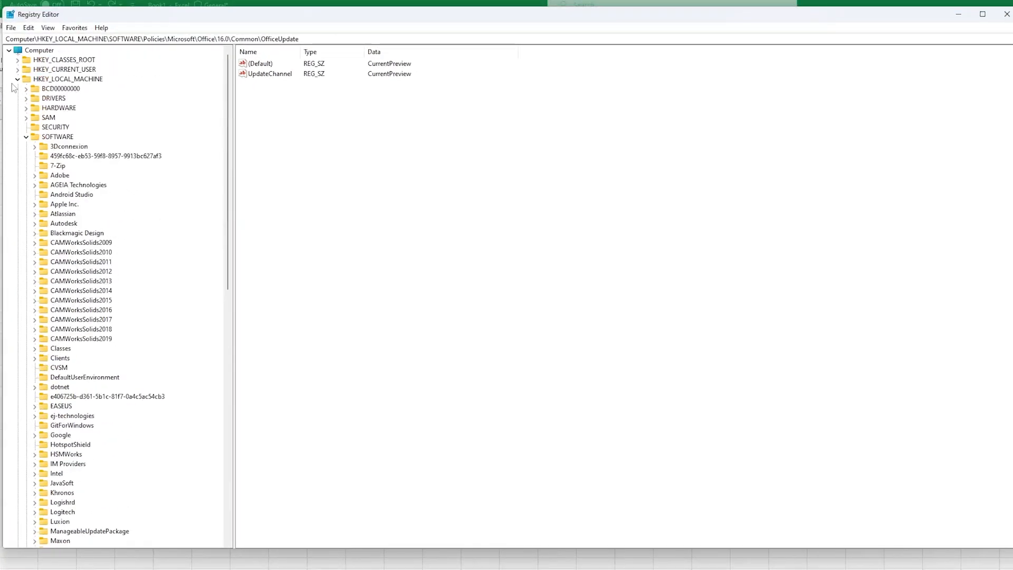
# Step: Browse HKEY_LOCAL_MACHINE > SOFTWARE > Policies > Microsoft > Office > 16.0 > Common > OfficeUpdate
pyautogui.click(16, 78)
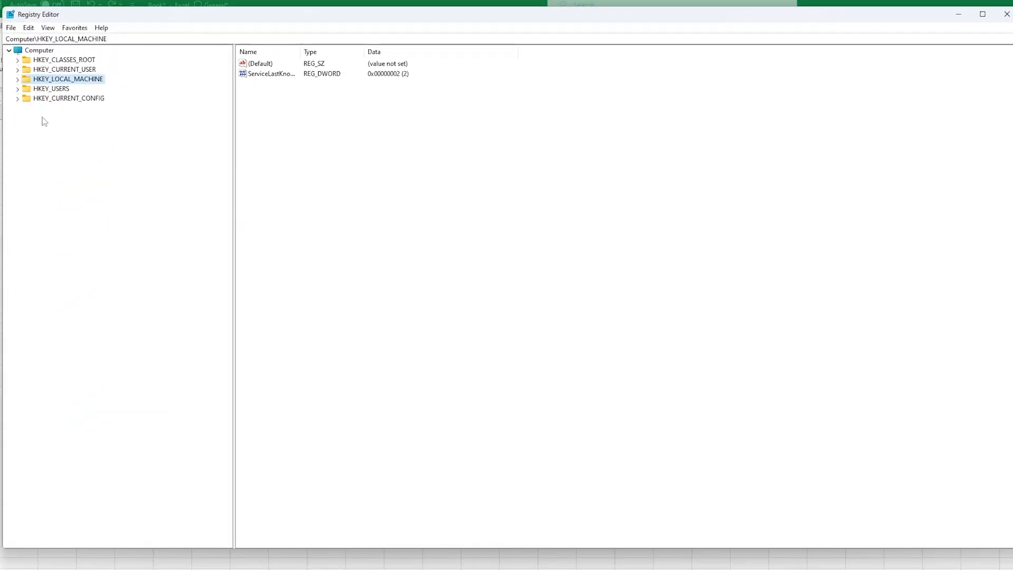
pyautogui.click(67, 79)
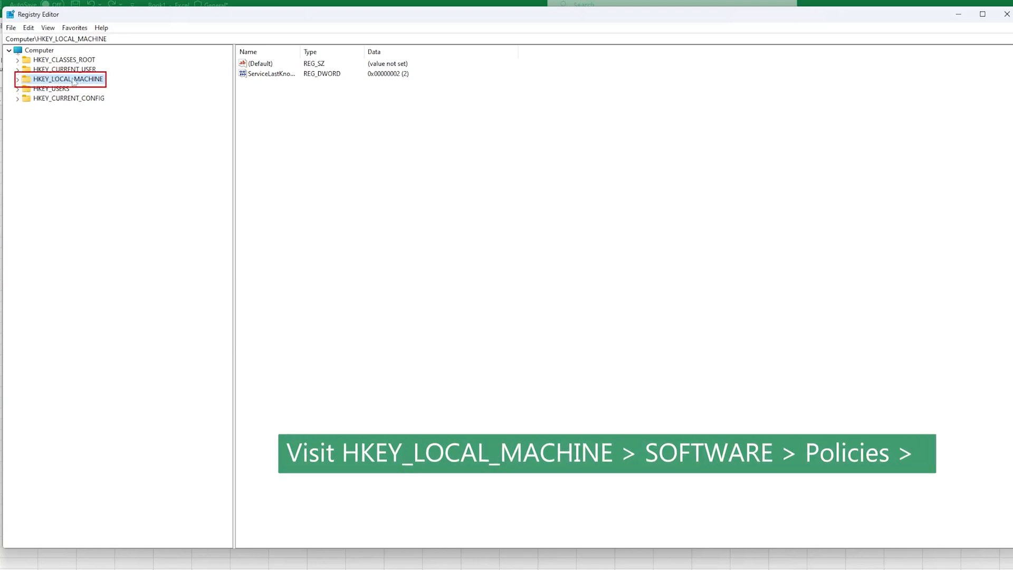
pyautogui.click(17, 79)
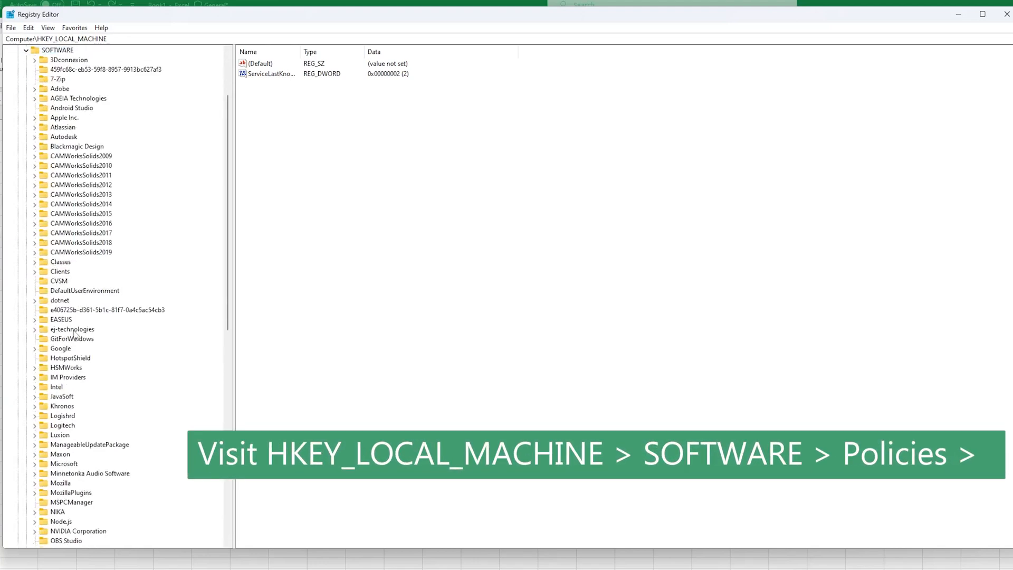
pyautogui.click(58, 50)
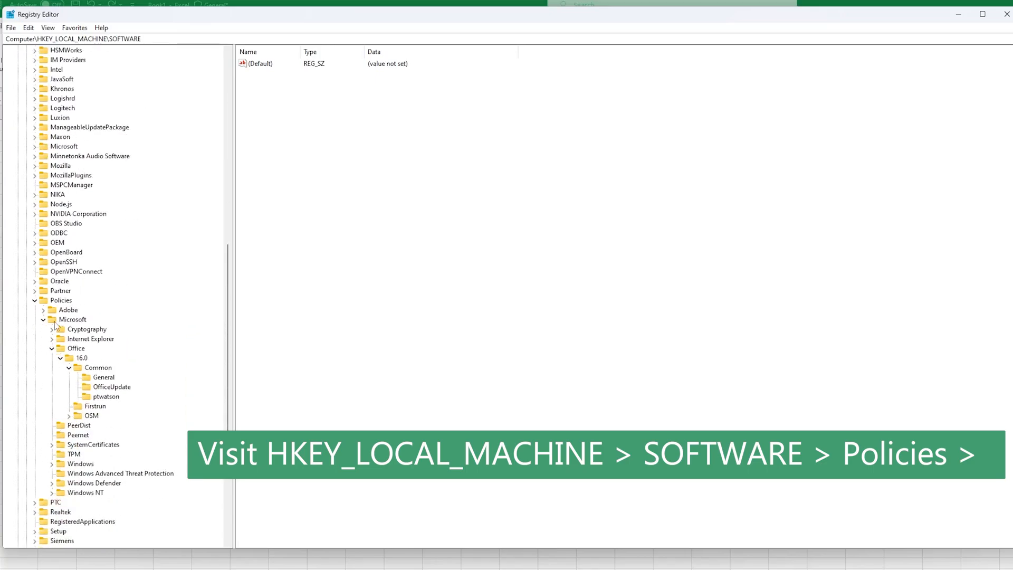
pyautogui.click(73, 320)
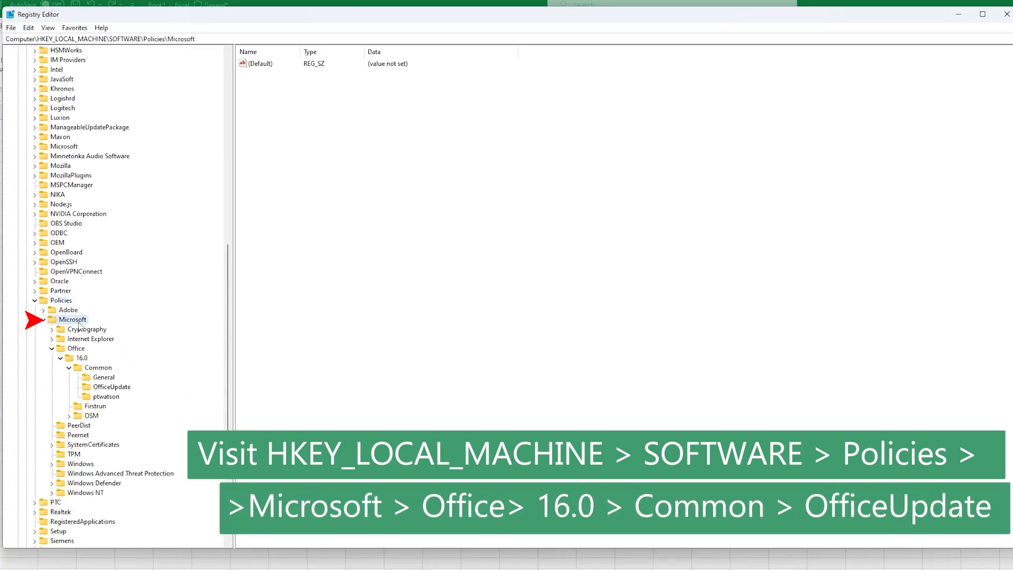
pyautogui.click(76, 348)
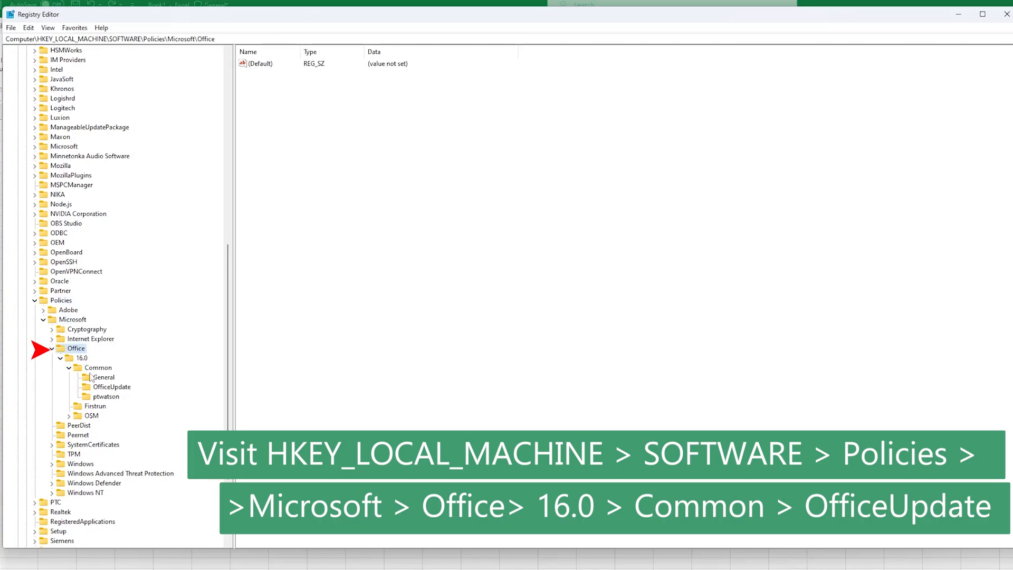
pyautogui.click(83, 358)
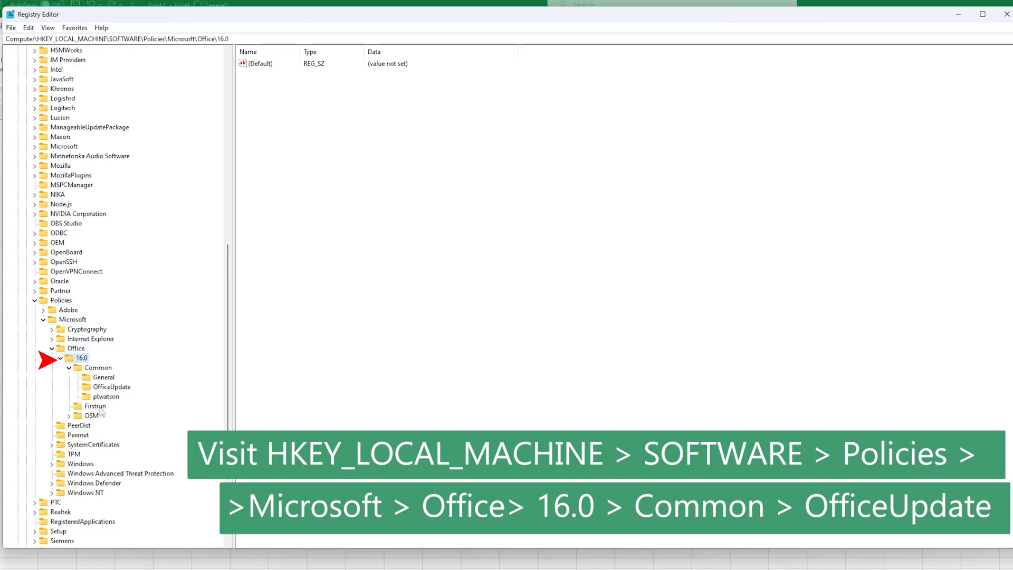
pyautogui.click(98, 367)
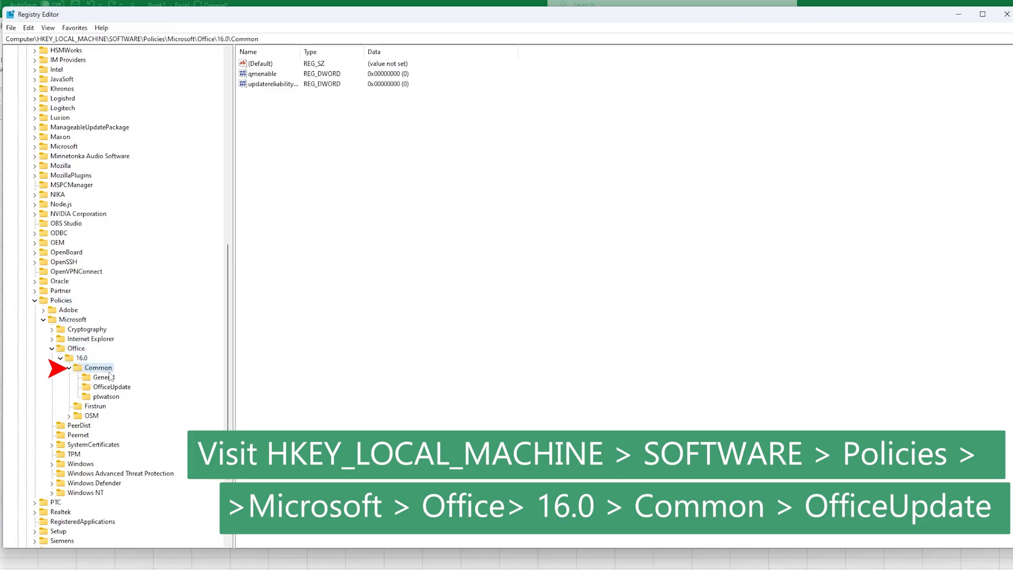
pyautogui.click(112, 386)
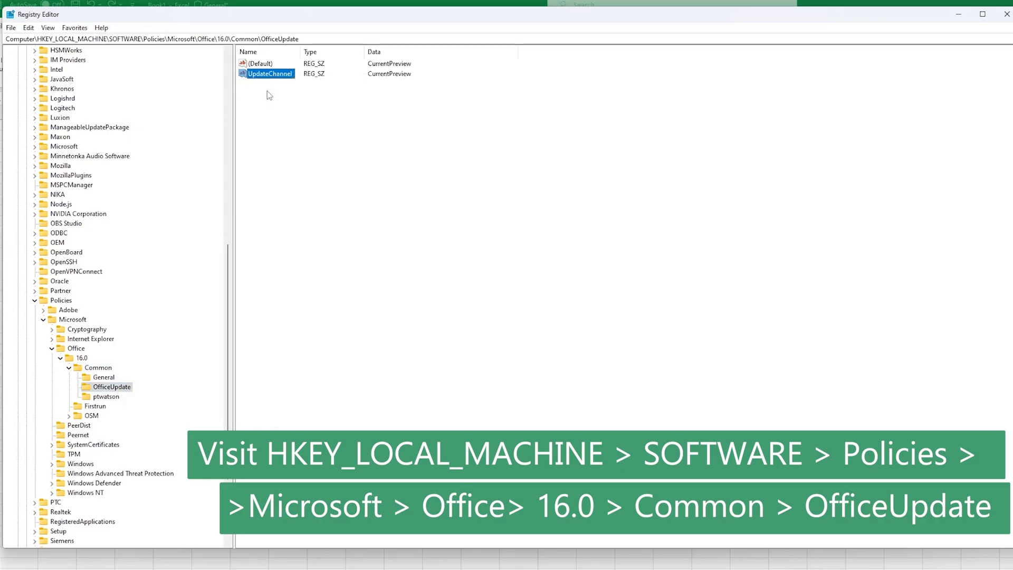
# Step: Create an extra new string value under OfficeUpdate, then delete it
pyautogui.rightClick(268, 73)
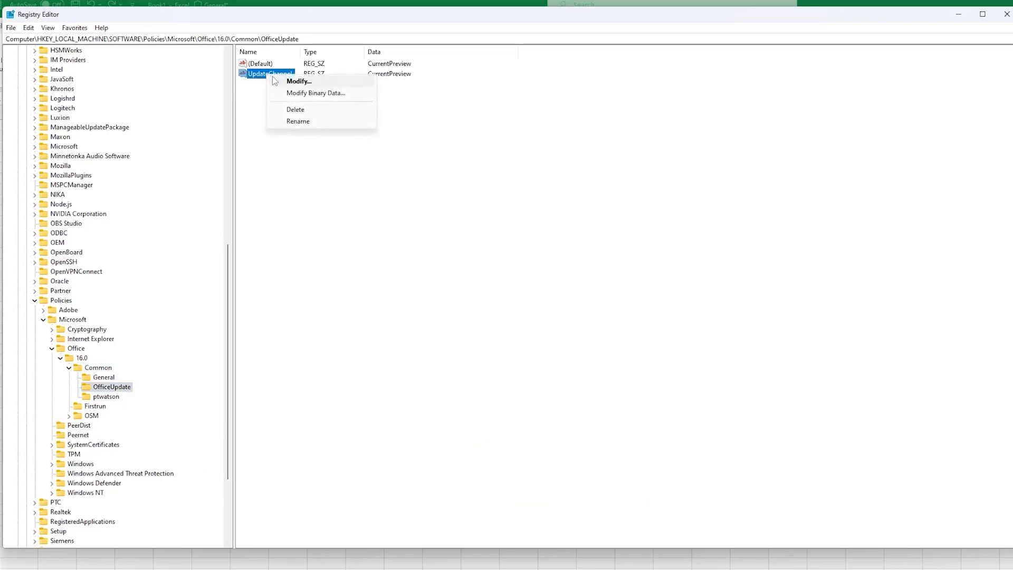
pyautogui.moveTo(257, 101)
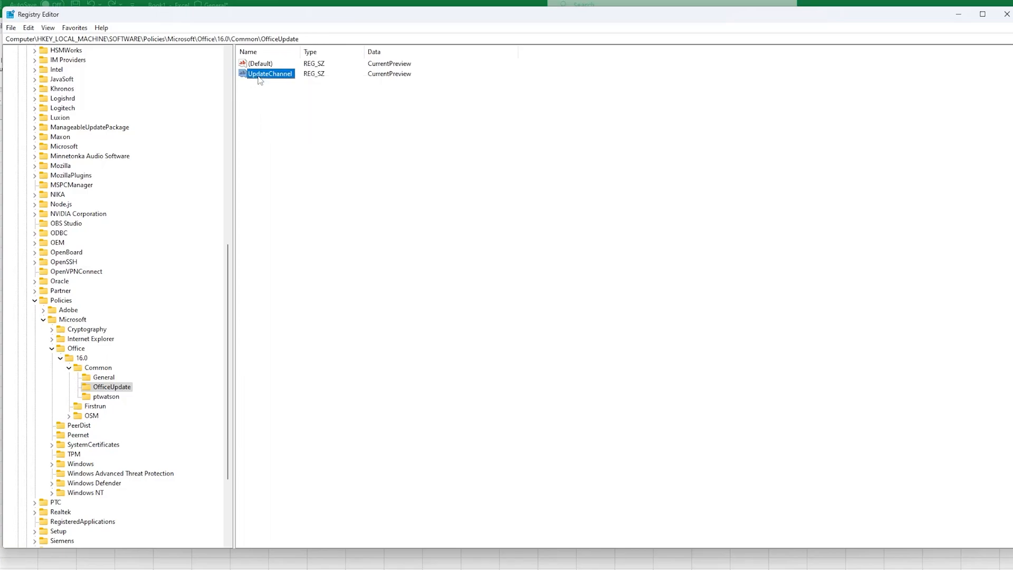
pyautogui.click(271, 95)
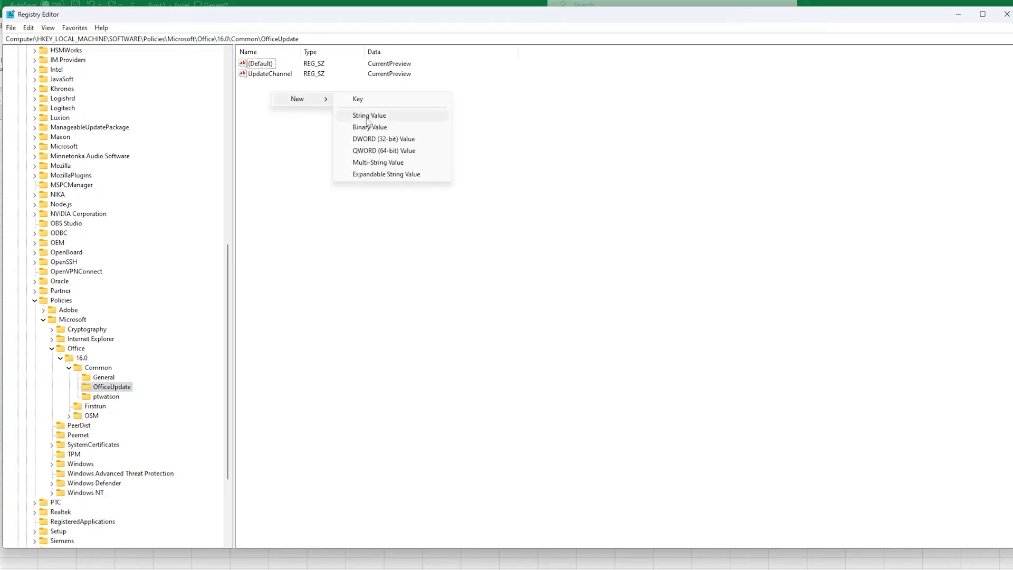
pyautogui.click(369, 115)
pyautogui.write('Upda')
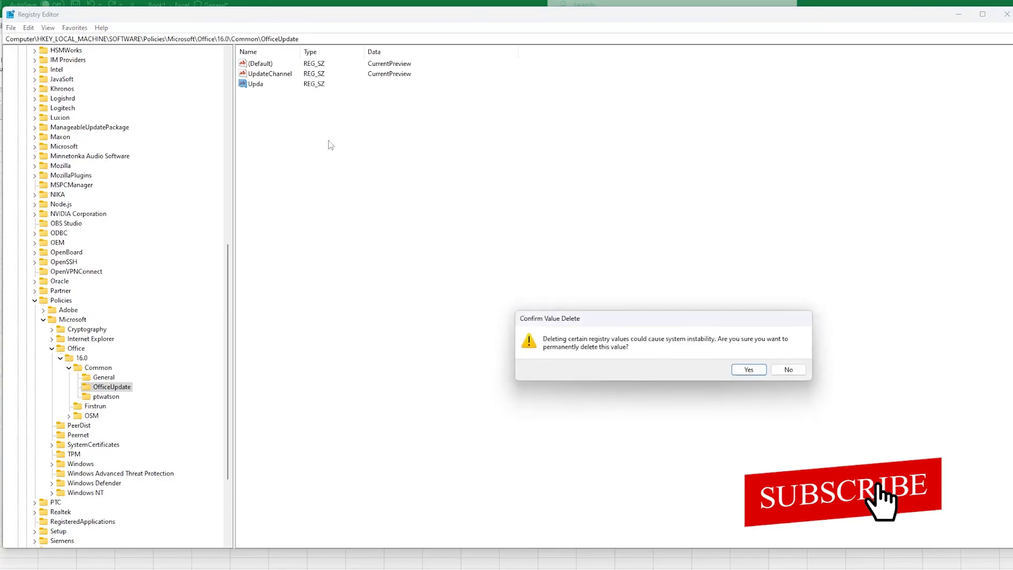
pyautogui.click(747, 368)
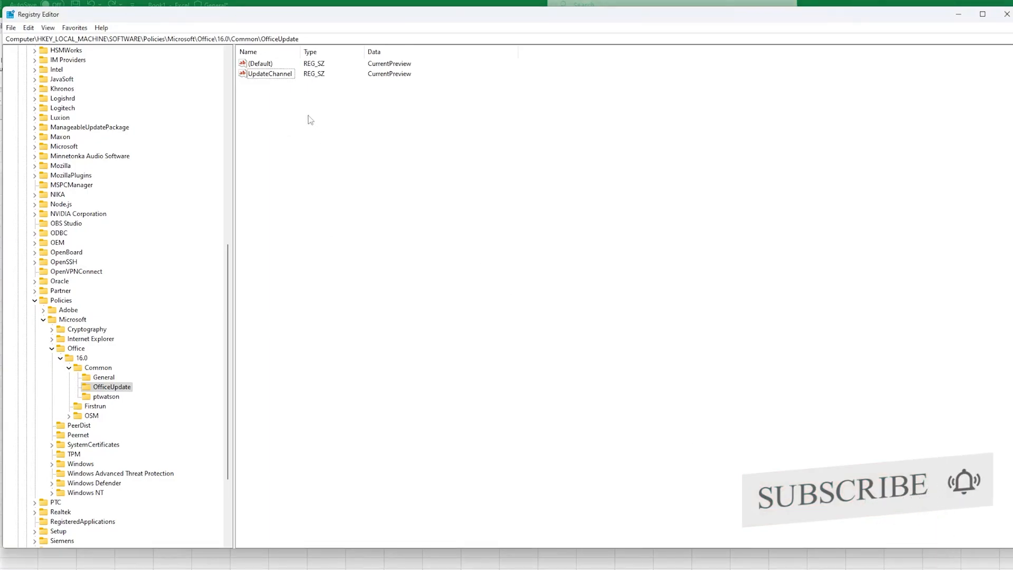
# Step: Modify UpdateChannel so its value data is BetaChannel
pyautogui.rightClick(269, 73)
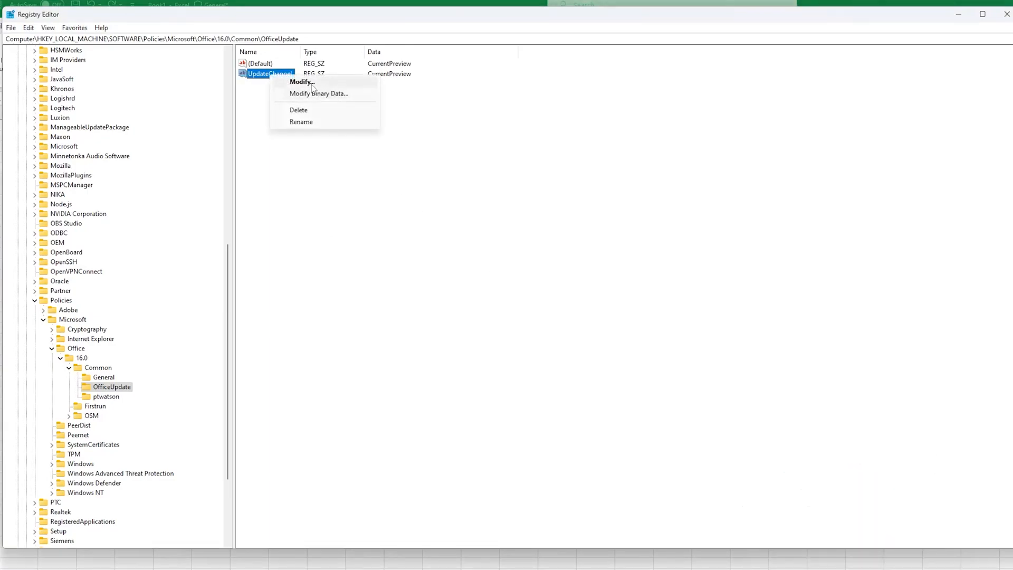
pyautogui.click(301, 82)
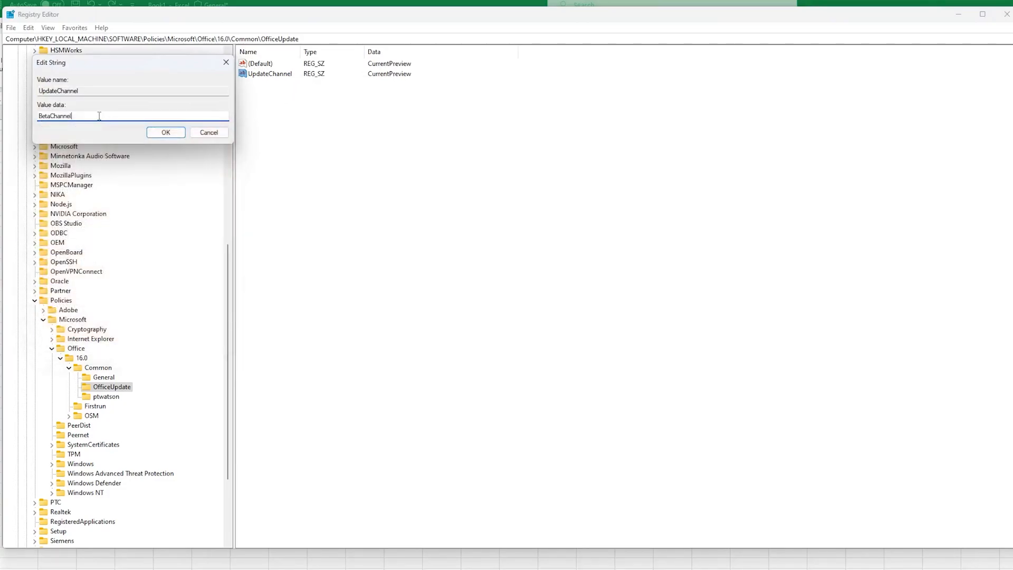
pyautogui.click(165, 133)
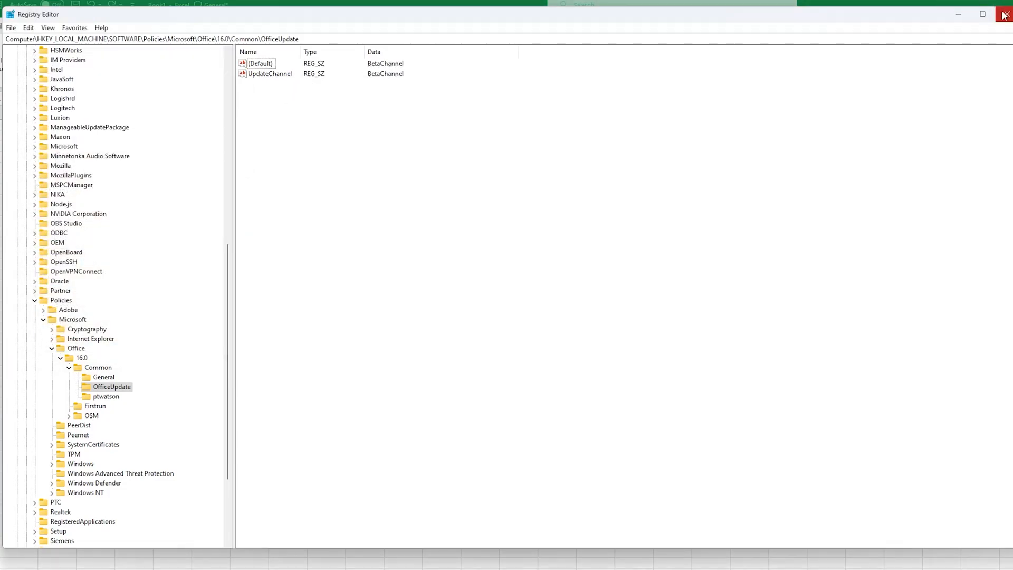
# Step: Close Registry Editor, run Update Now from Excel's Account page, then relaunch Excel
pyautogui.click(1004, 14)
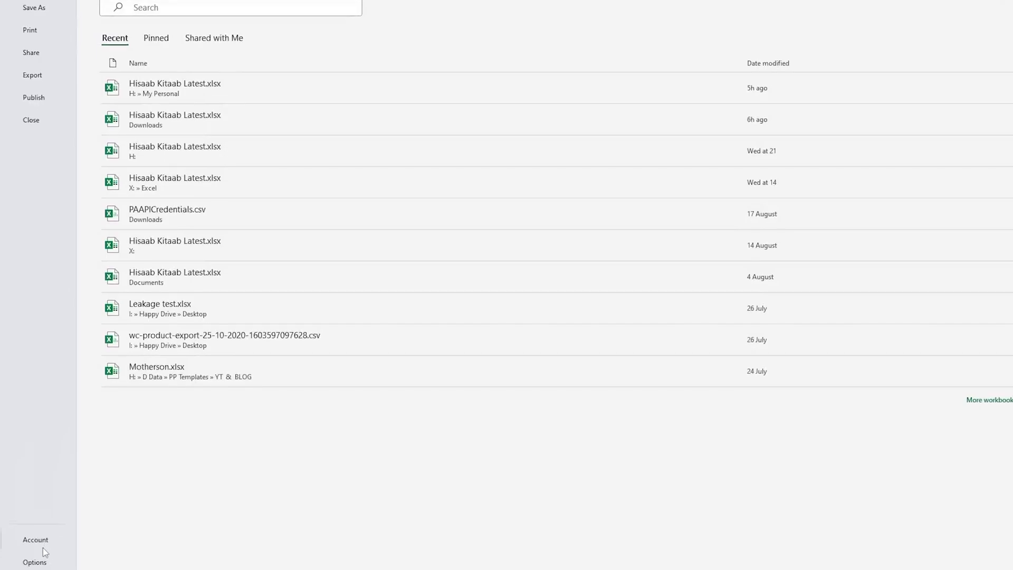
pyautogui.click(35, 539)
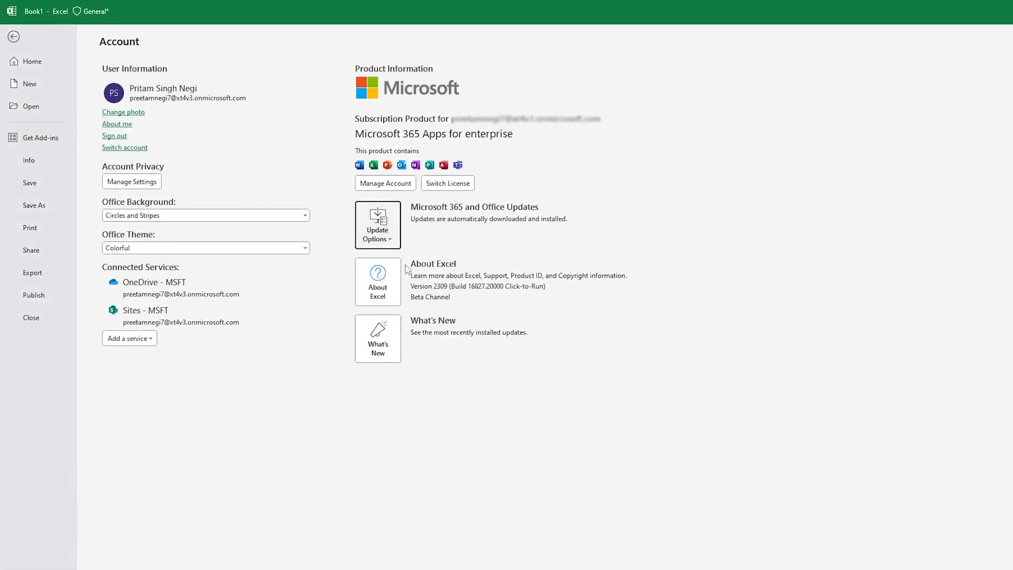
pyautogui.click(377, 230)
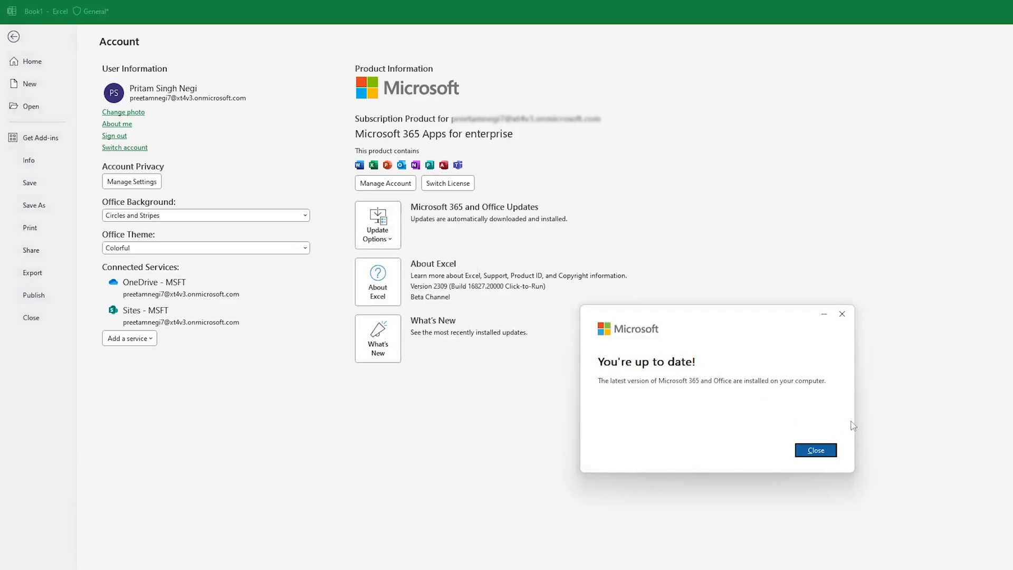
pyautogui.click(815, 449)
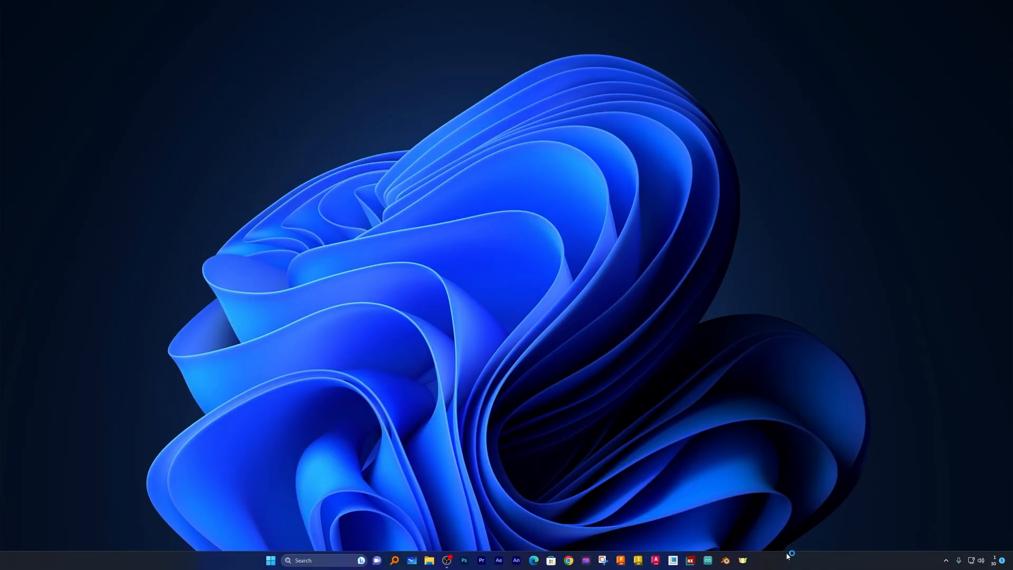
pyautogui.write('excel')
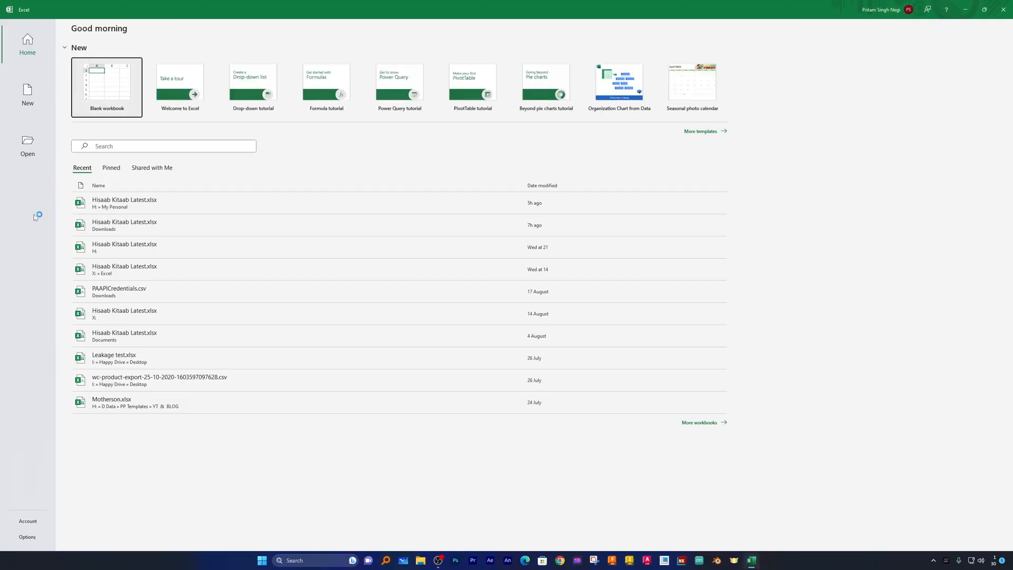
# Step: View the Account page confirming Version 2309 on Beta Channel
pyautogui.click(26, 520)
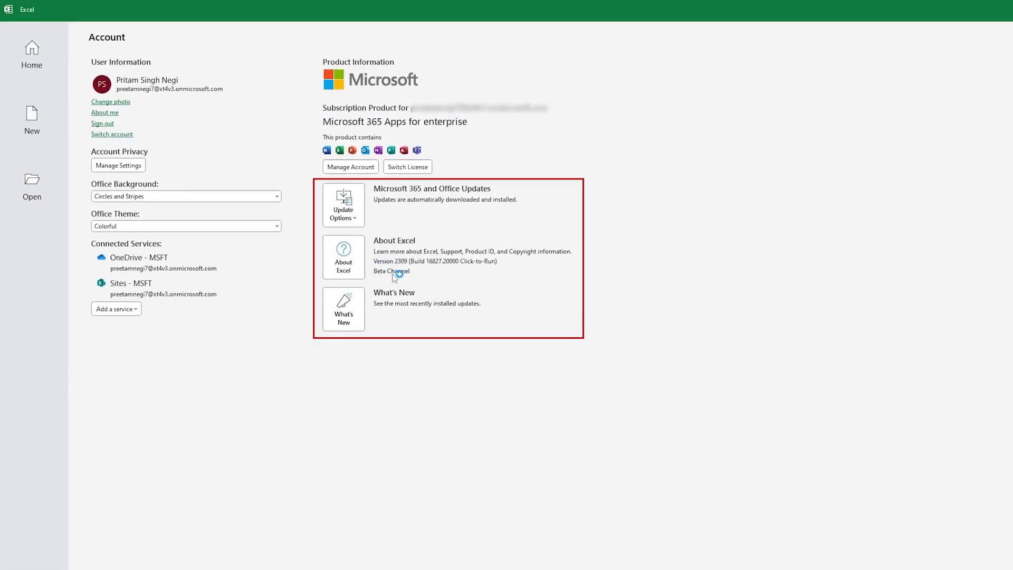
pyautogui.moveTo(420, 274)
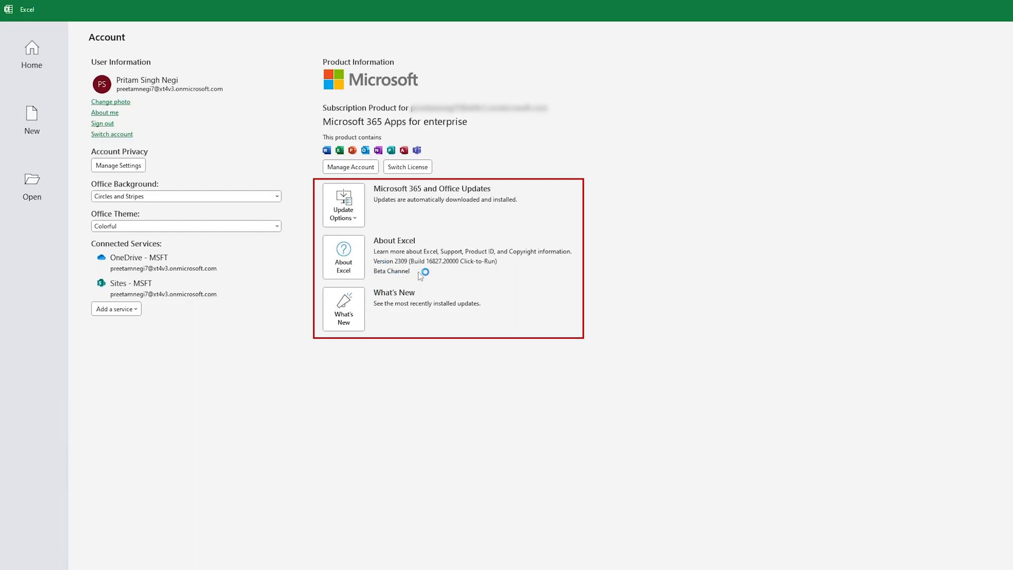
# Step: Run Update Options > Update Now and dismiss the 'You're up to date!' notice
pyautogui.click(343, 205)
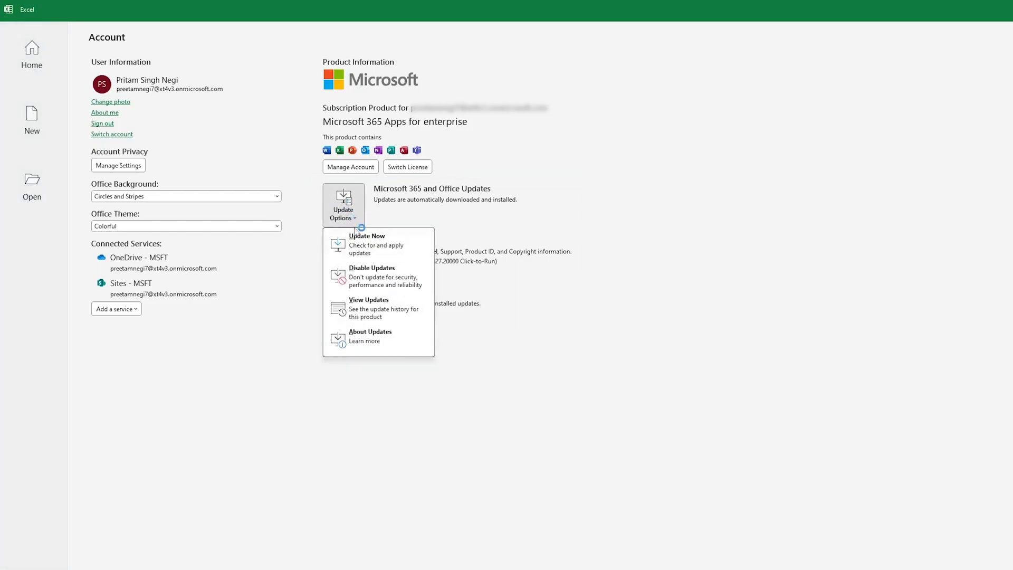
pyautogui.click(366, 236)
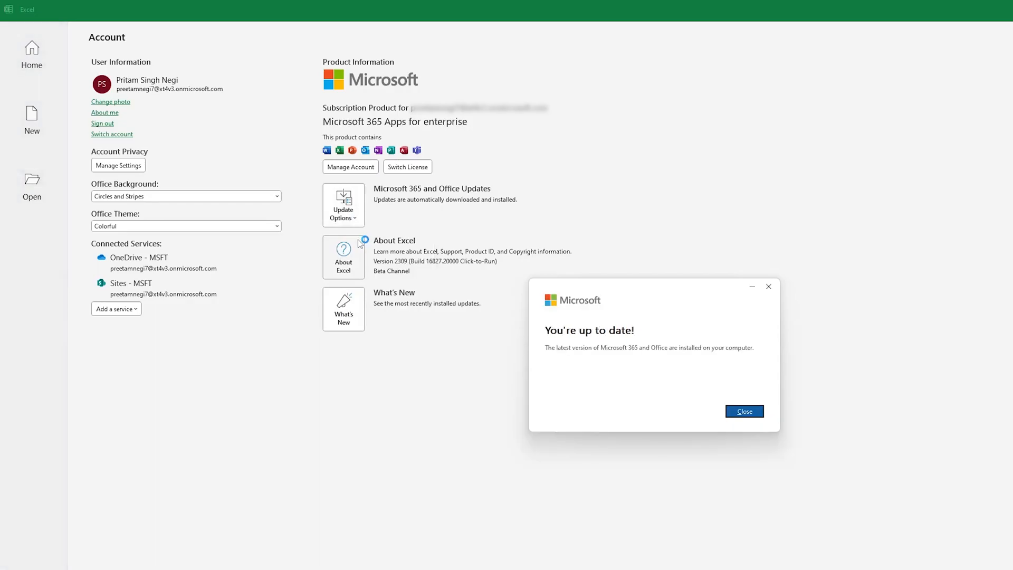
pyautogui.click(744, 411)
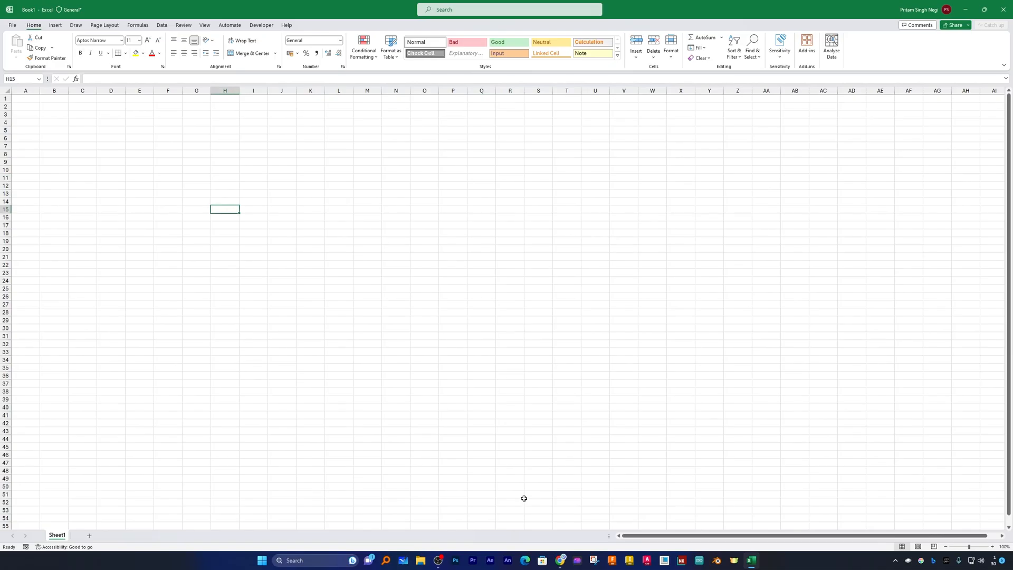
pyautogui.moveTo(328, 161)
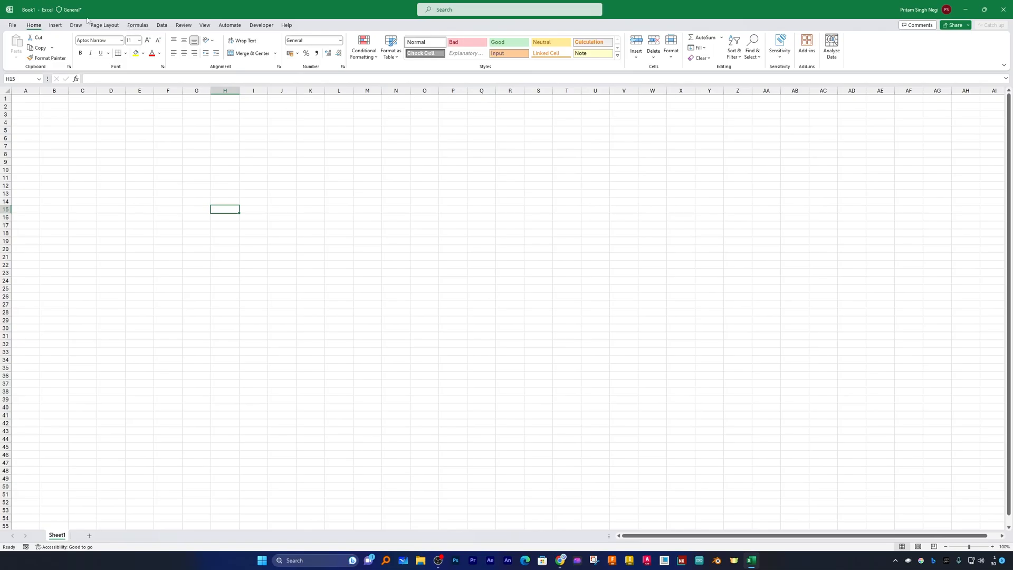
pyautogui.moveTo(544, 29)
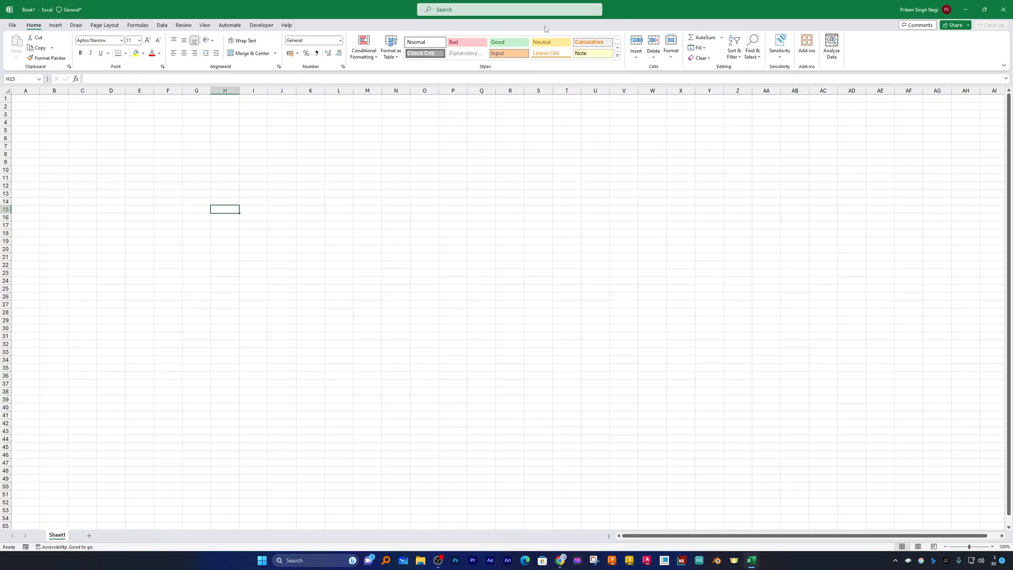
pyautogui.moveTo(881, 64)
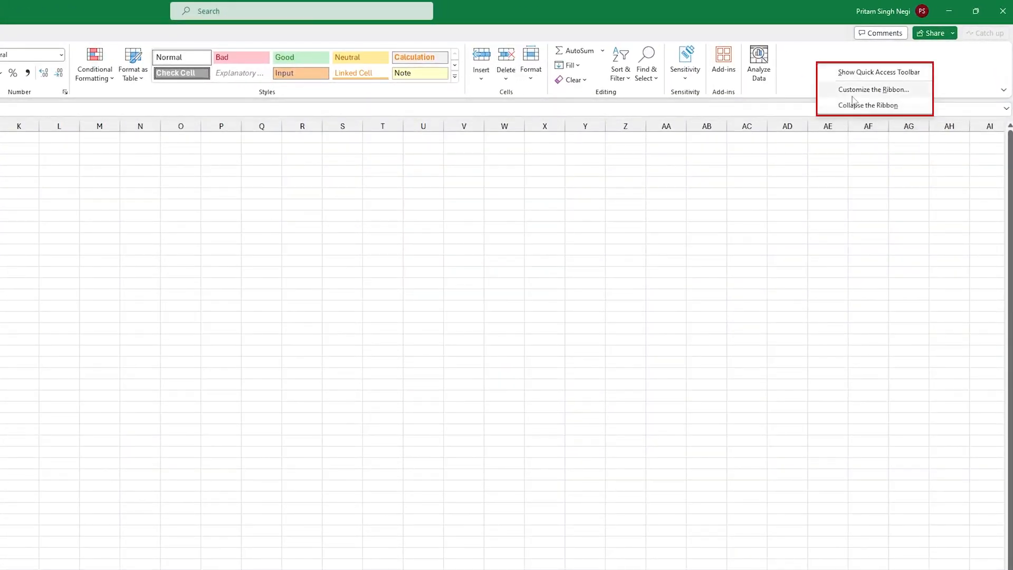
# Step: Open Excel Options at the Customize the Ribbon page
pyautogui.click(874, 89)
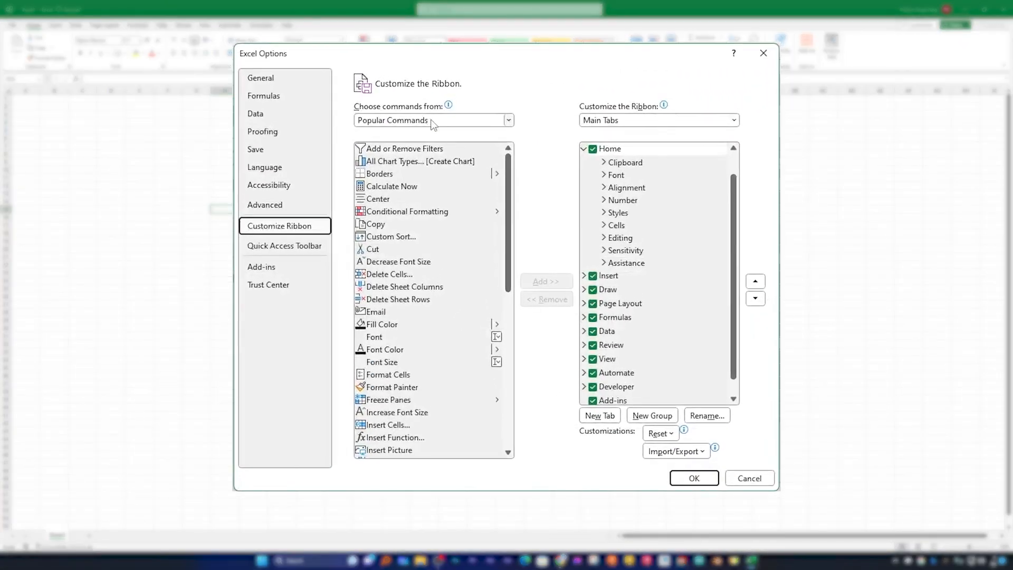
# Step: Choose commands from All Commands and scroll down to Insert Python
pyautogui.click(509, 121)
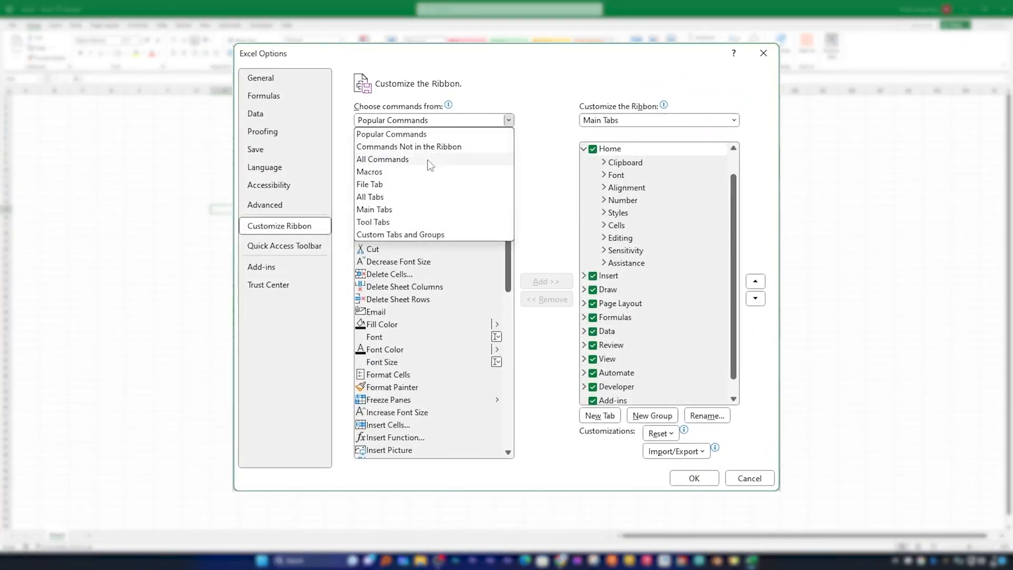
pyautogui.click(382, 159)
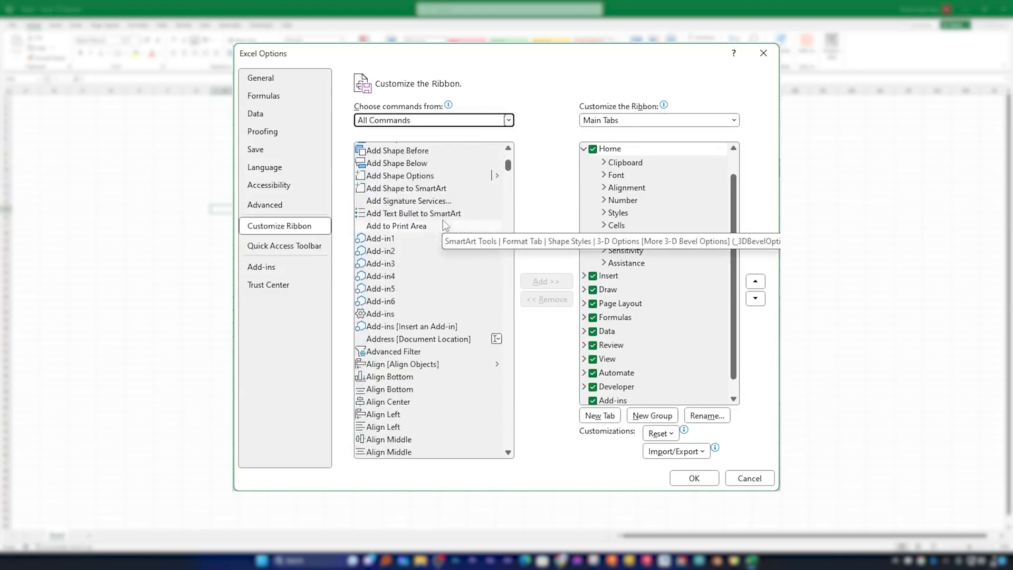
pyautogui.scroll(-3)
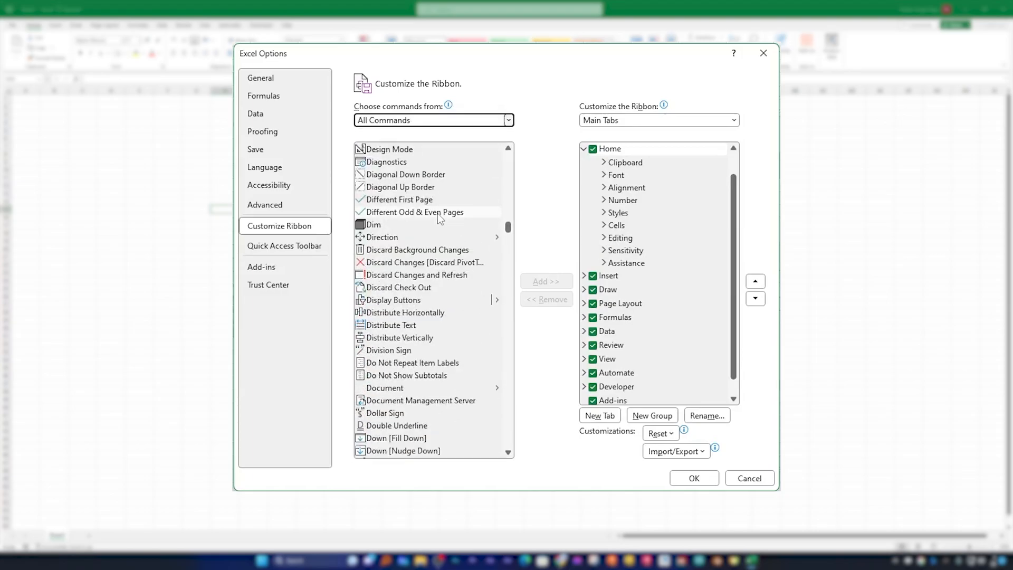
pyautogui.scroll(-3)
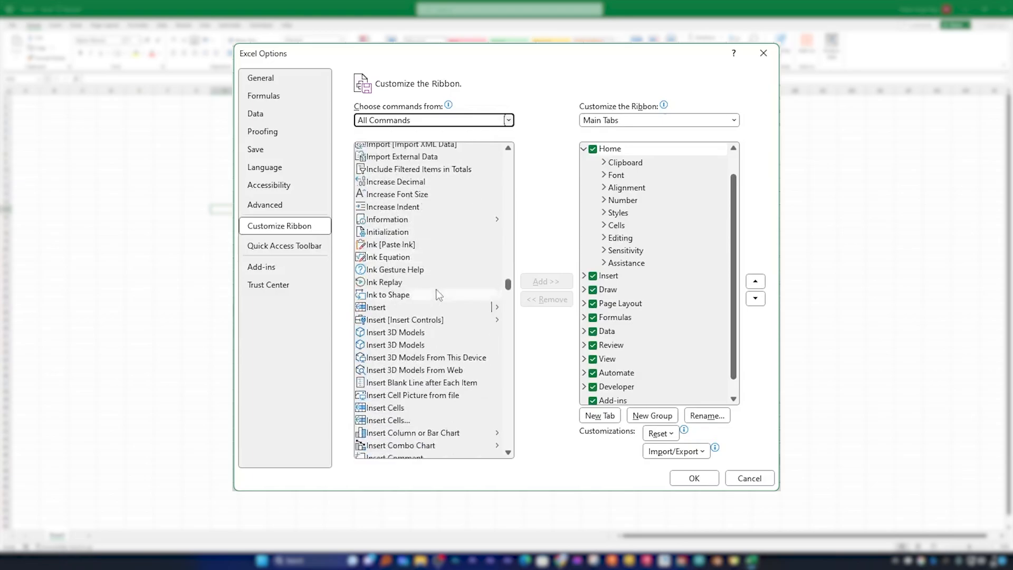
pyautogui.scroll(-3)
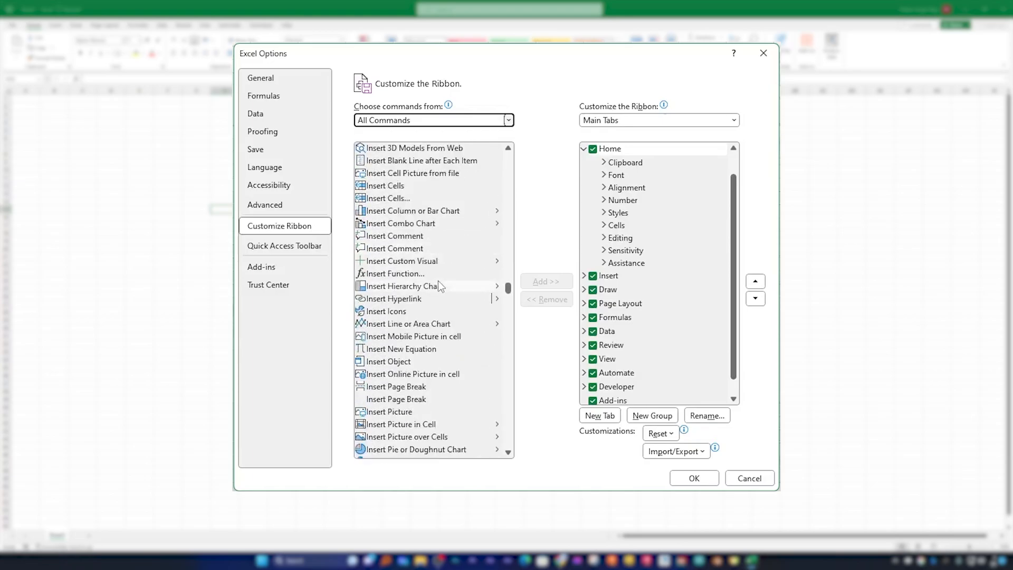
pyautogui.scroll(-3)
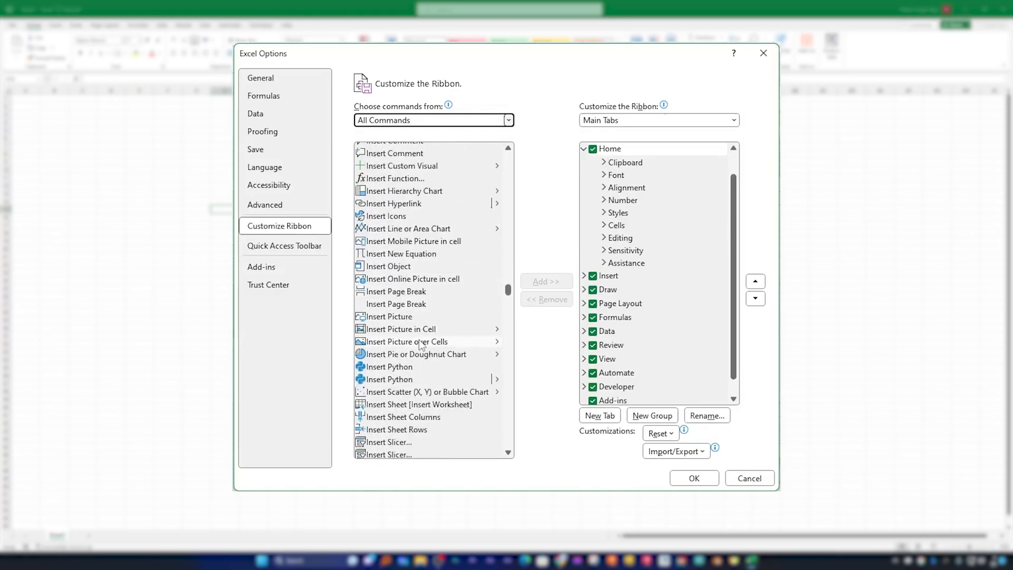
pyautogui.scroll(-3)
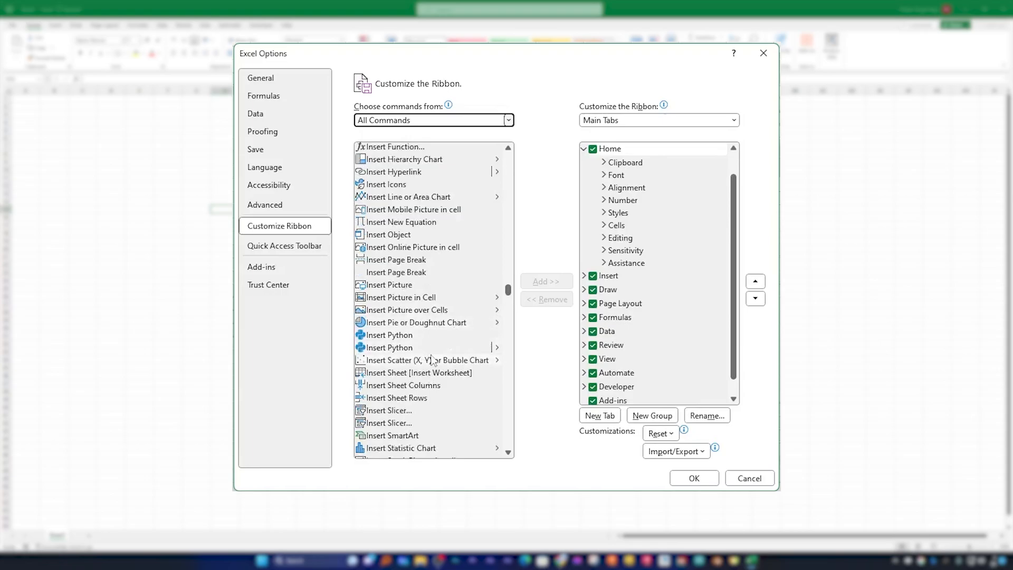
pyautogui.moveTo(460, 347)
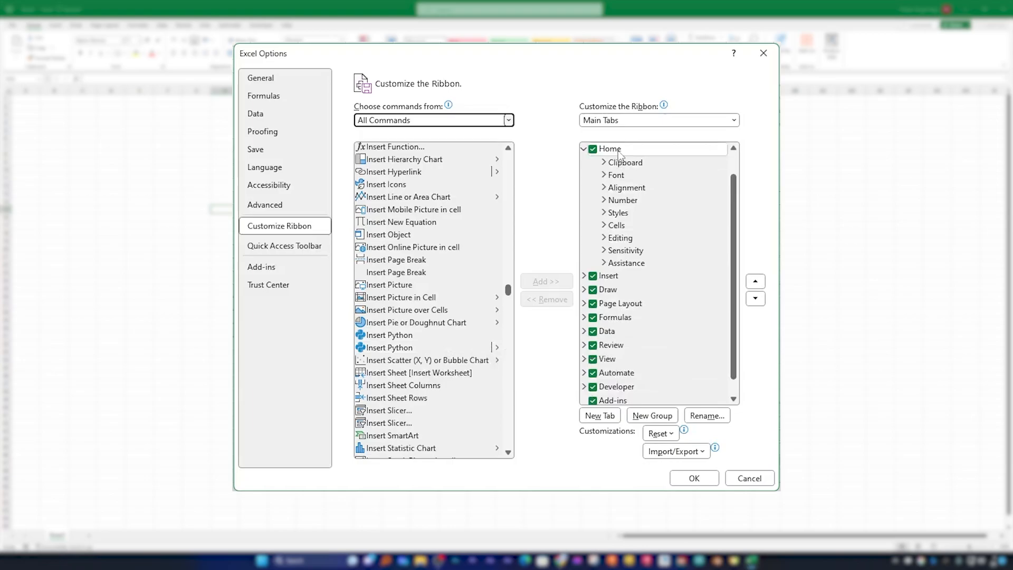
# Step: Create a new Home tab group named ML and add Insert Python to it
pyautogui.click(610, 149)
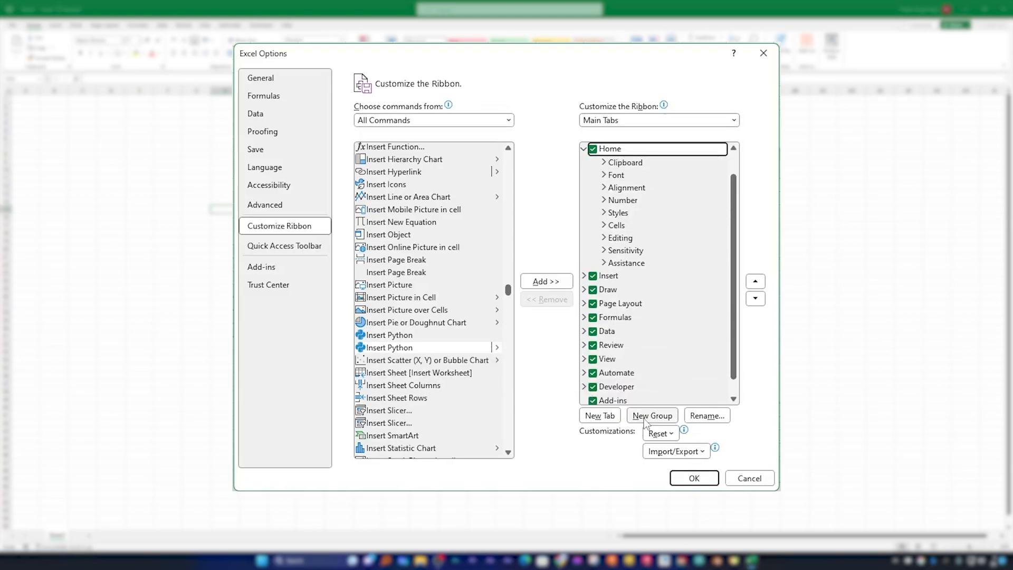
pyautogui.click(651, 414)
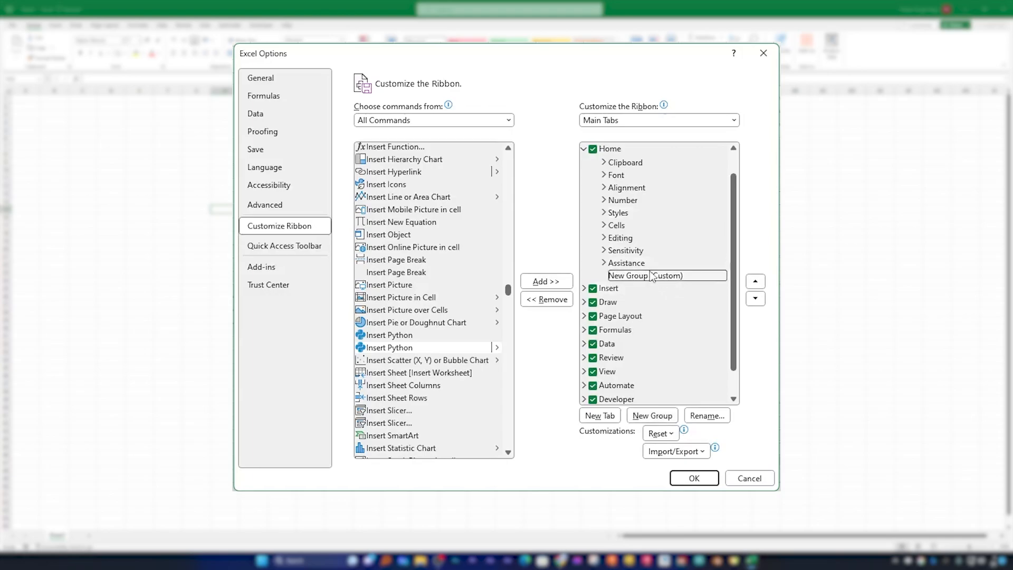
pyautogui.click(706, 415)
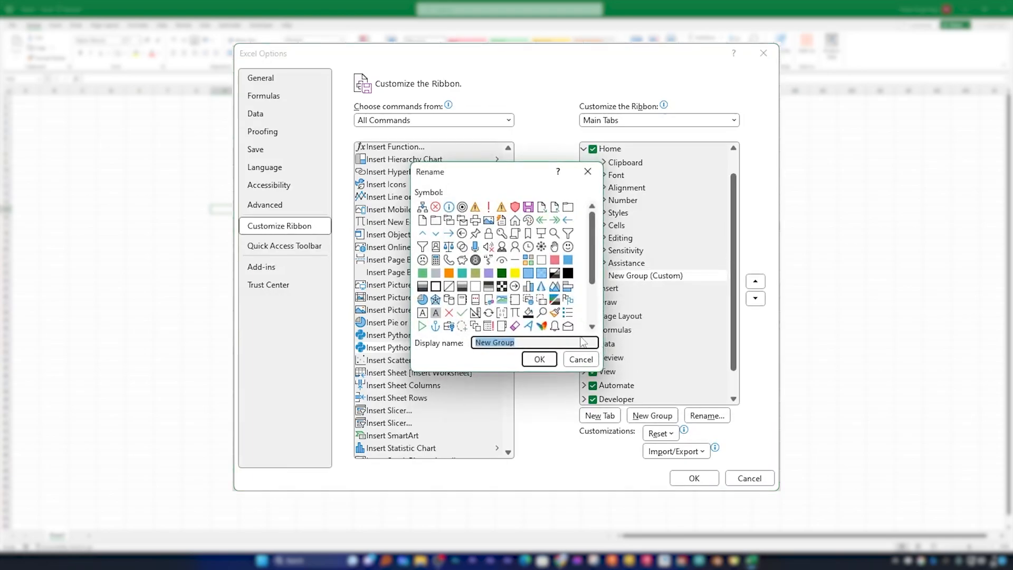
pyautogui.write('ML')
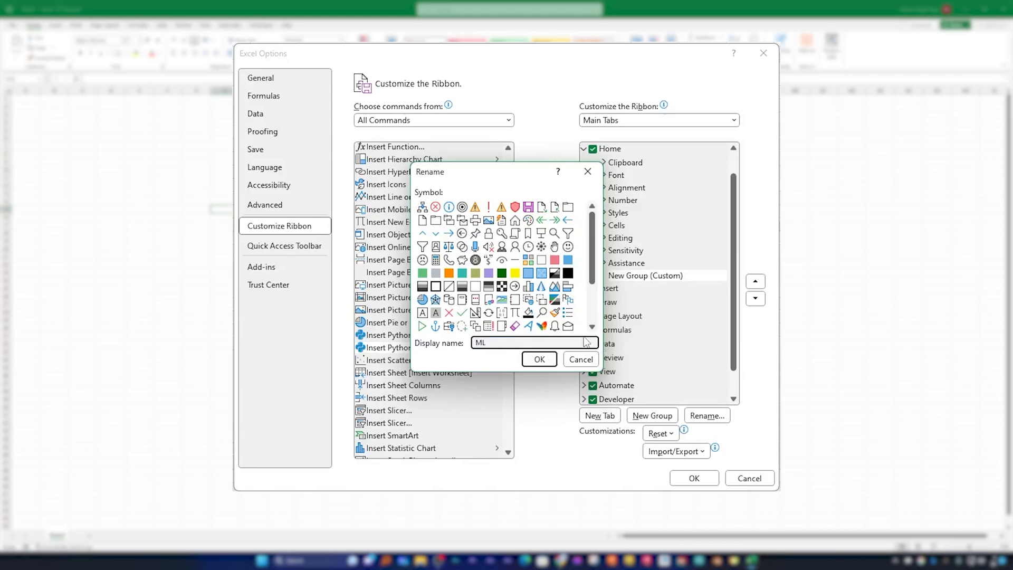
pyautogui.click(539, 359)
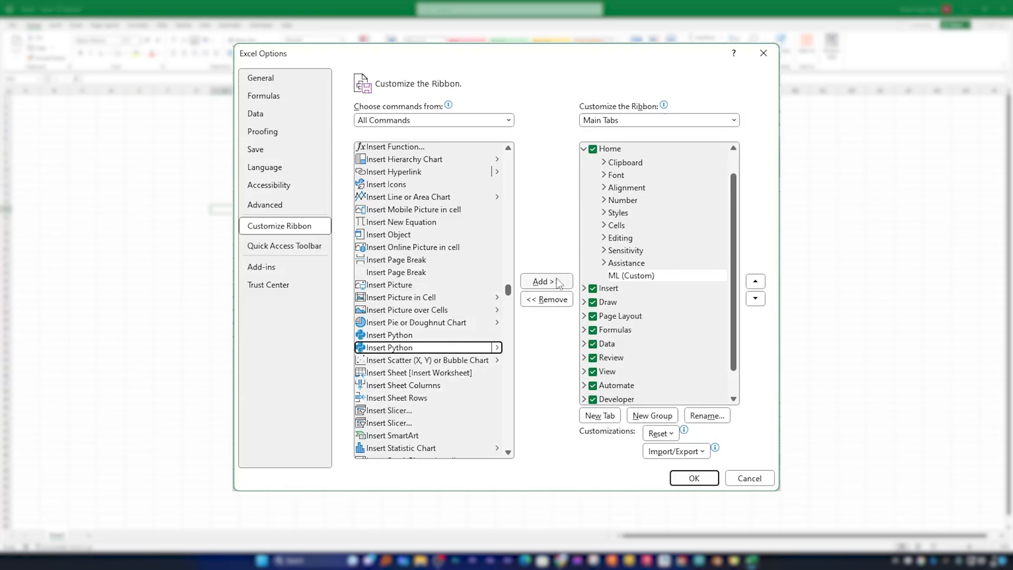
pyautogui.click(693, 478)
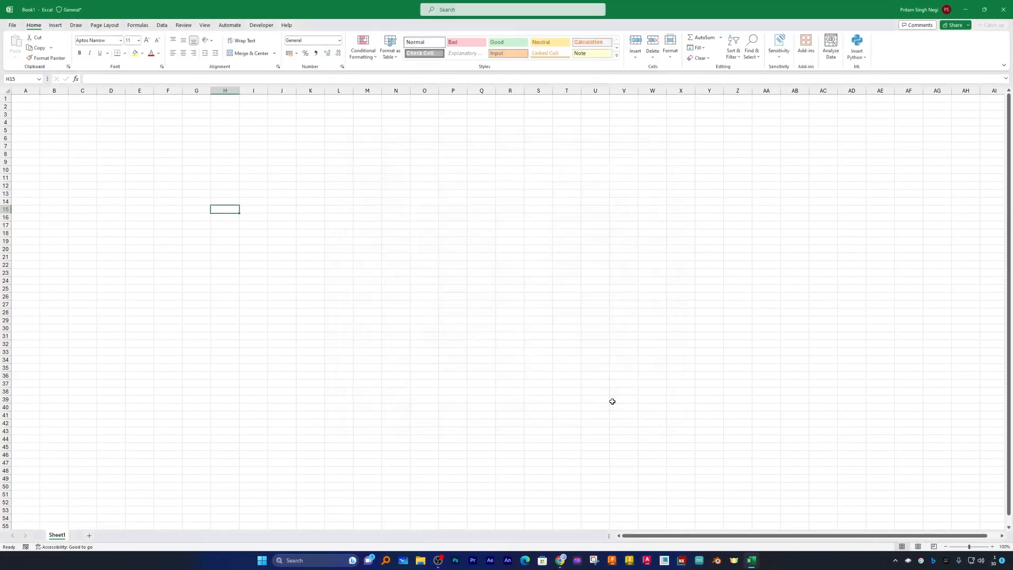
# Step: Create blank workbook Book2 with Ctrl+N, confirming the ML group with Insert Python appears
pyautogui.click(679, 241)
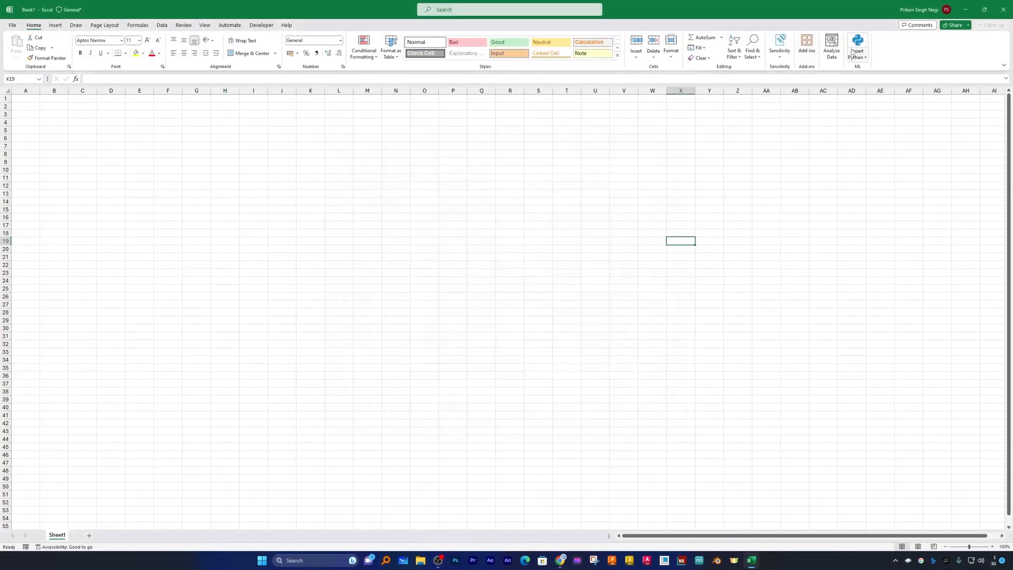
pyautogui.moveTo(857, 48)
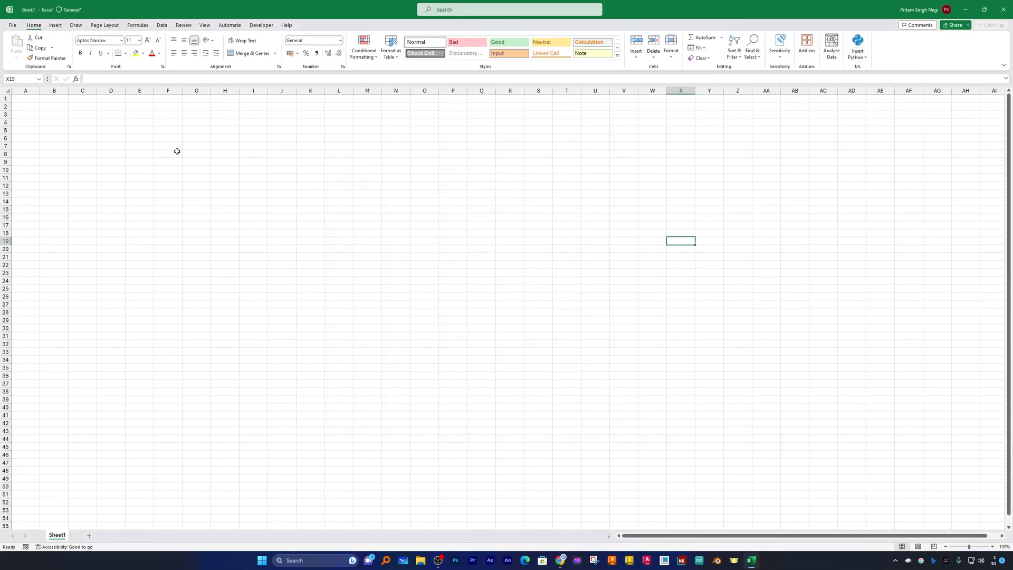
pyautogui.press('ctrl+n')
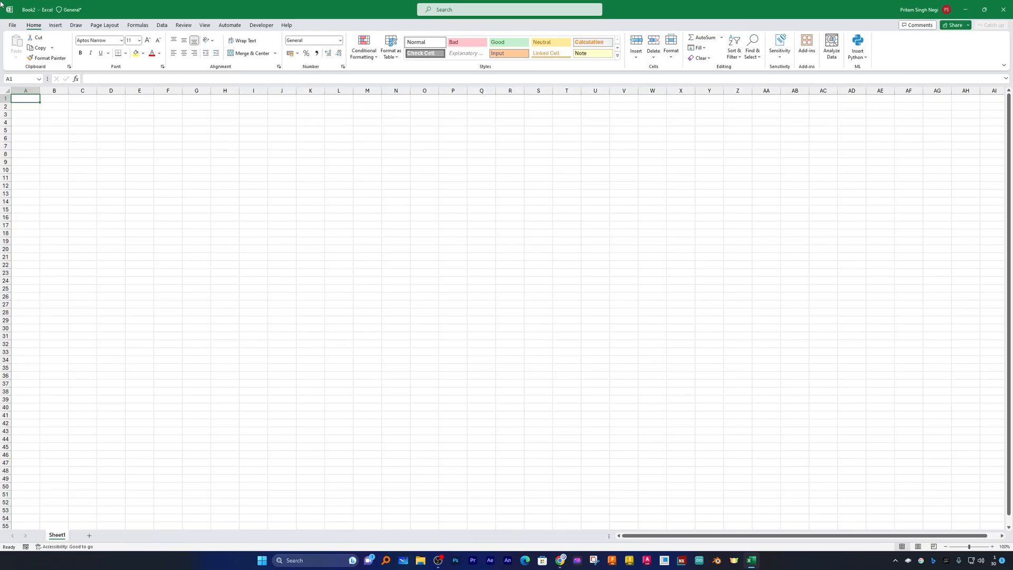